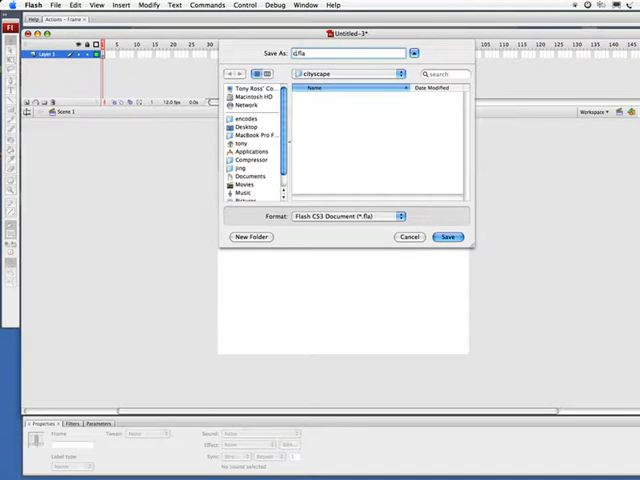
Save the new Flash document as city.fla
type("city.fla")
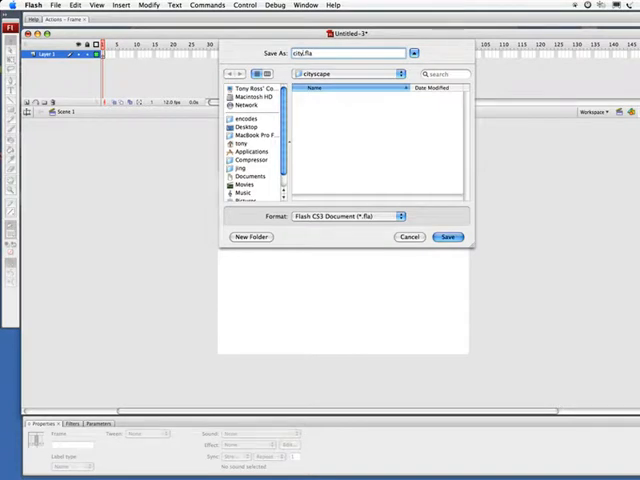
left_click(448, 236)
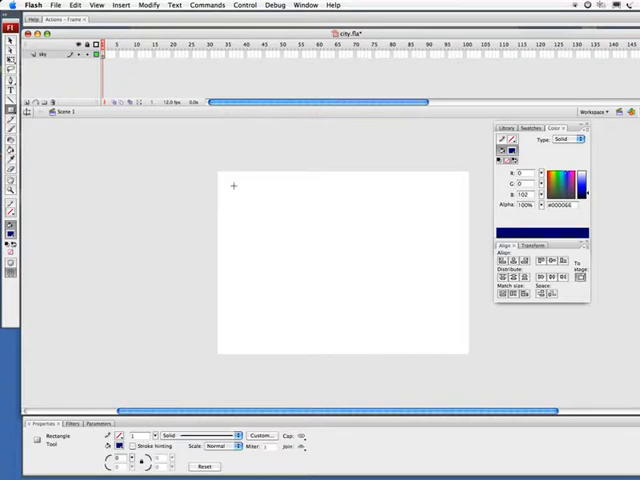
Drag out a navy blue rectangle near the top-left of the stage for the sky
left_click_drag(232, 184, 308, 238)
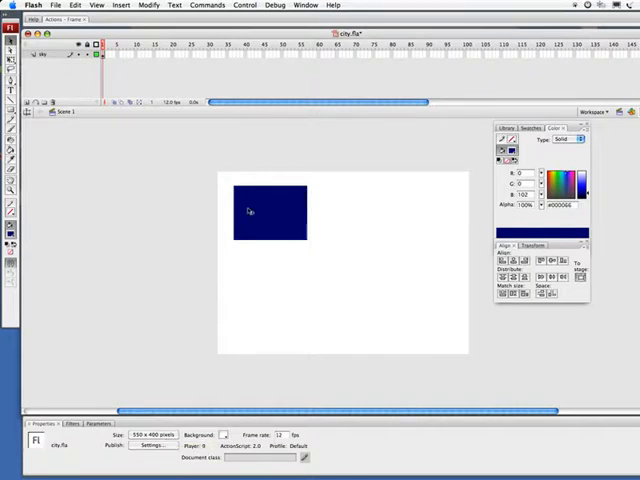
Select the rectangle and set its height to 400 so it fills the stage
left_click(268, 210)
type("550")
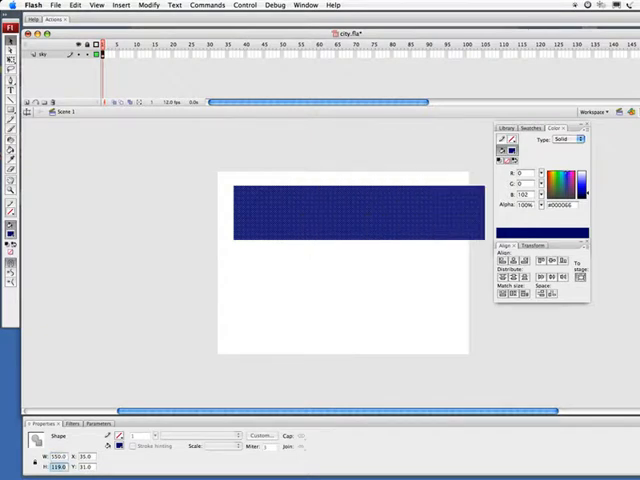
type("400.0")
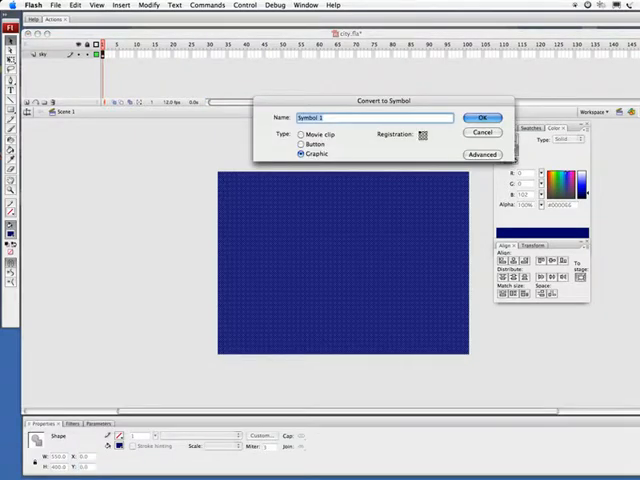
Convert the navy rectangle into a graphic symbol named sky
type("sky")
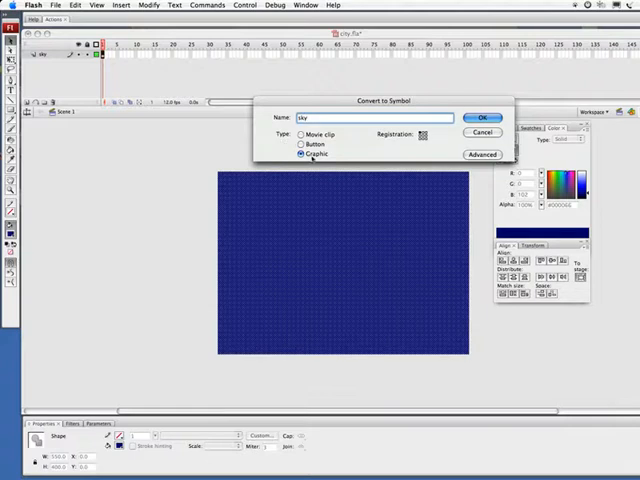
left_click(480, 116)
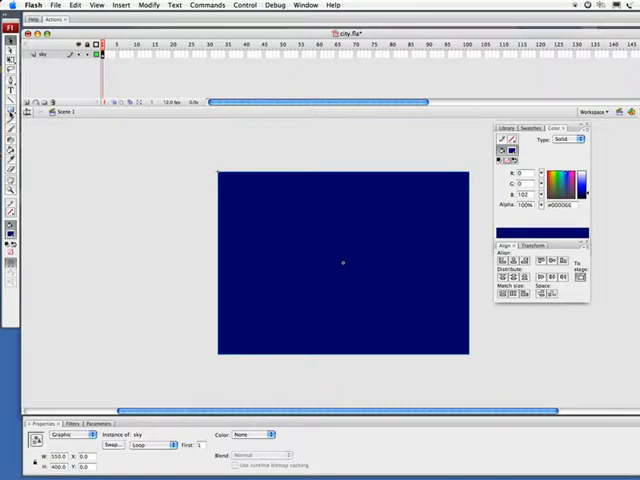
Switch from the Rectangle tool to the Oval tool for drawing the moon
left_click(10, 110)
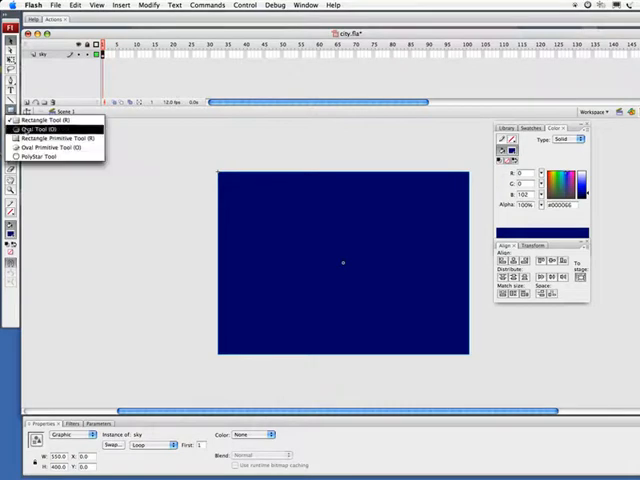
left_click(30, 128)
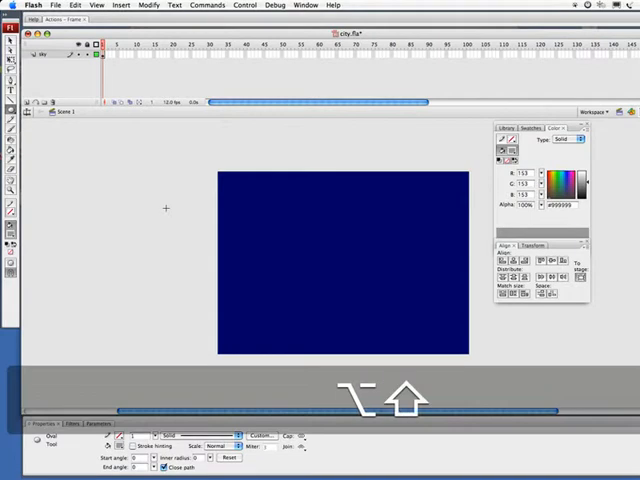
mouse_move(168, 204)
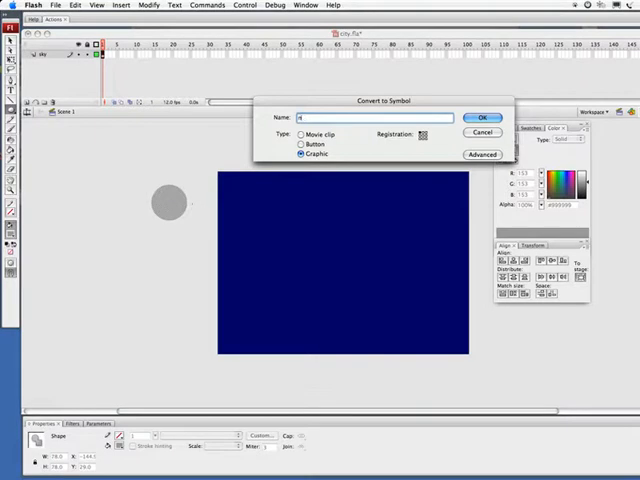
Convert the grey circle into a graphic symbol, correcting the mistyped name to moon
type("nod")
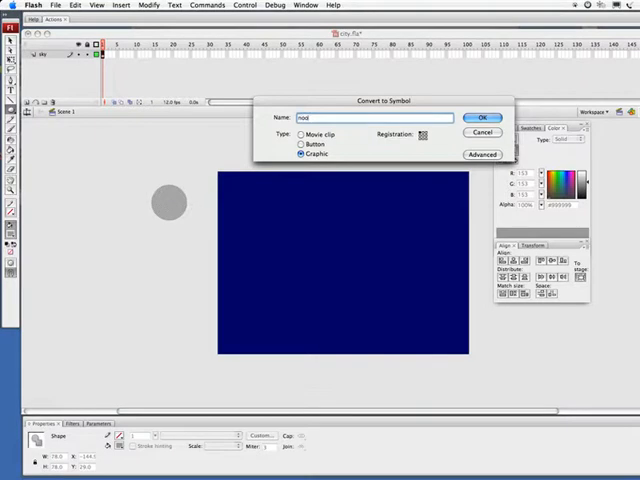
left_click(376, 116)
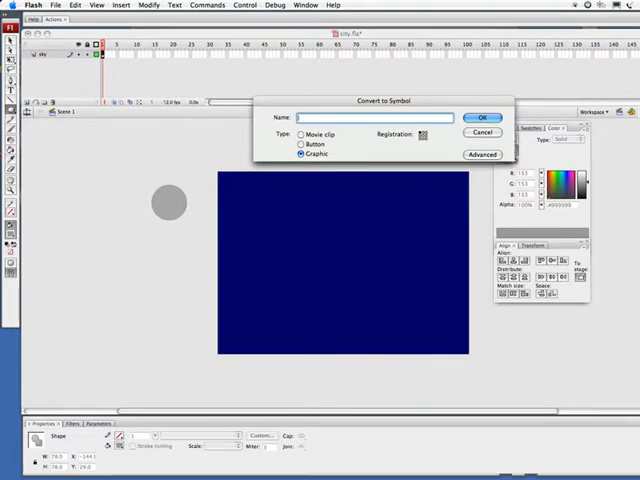
type("moon")
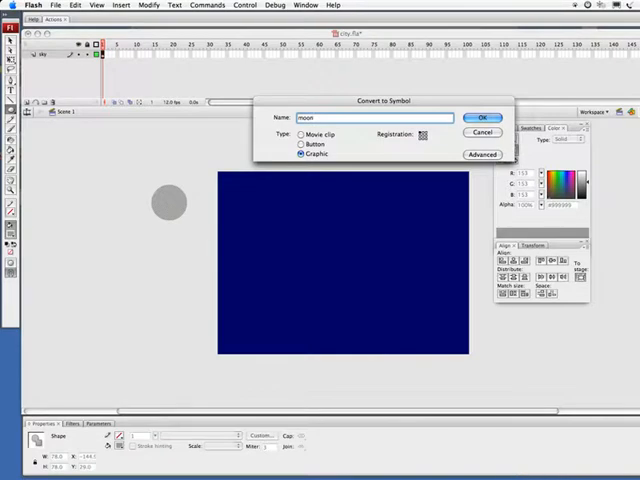
left_click(484, 116)
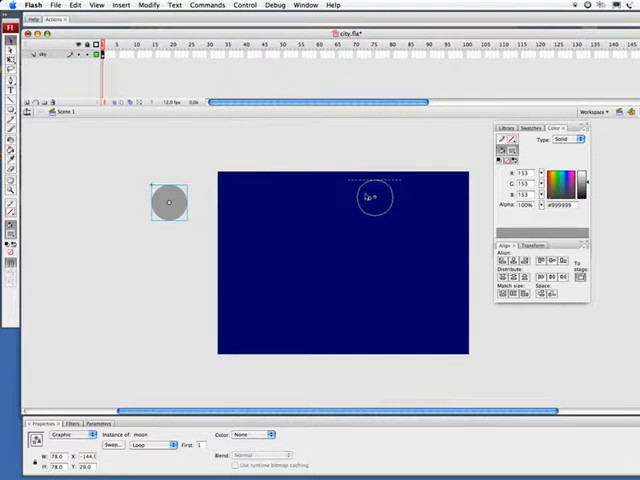
Drag the moon symbol onto the stage near the top centre of the sky
left_click_drag(170, 204, 376, 196)
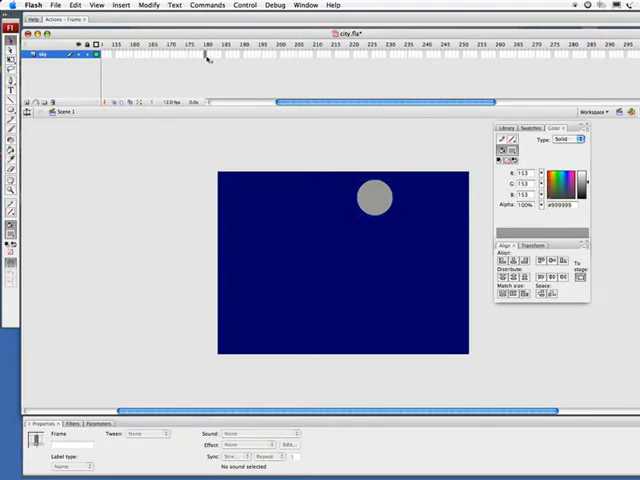
mouse_move(208, 56)
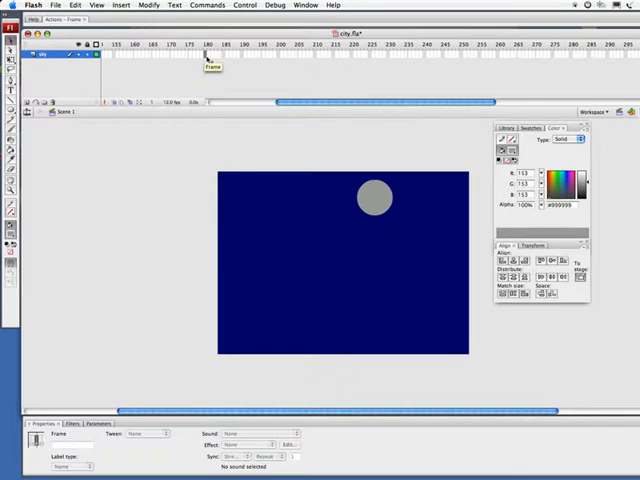
Extend the timeline to frame 180 and stretch the grey ground strip to 550.0 wide
key("F5")
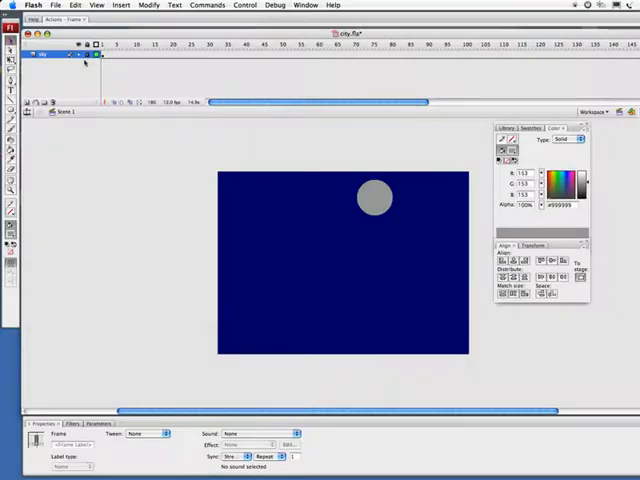
mouse_move(32, 104)
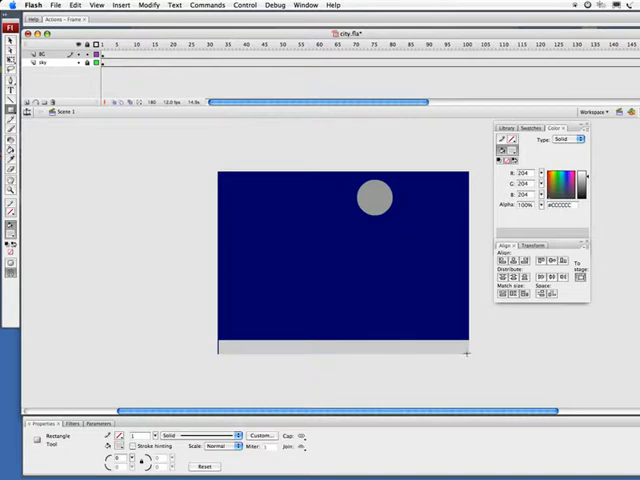
mouse_move(324, 344)
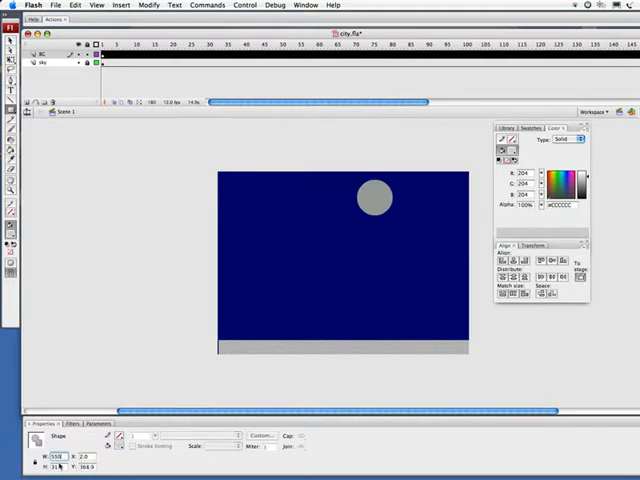
type("550.0")
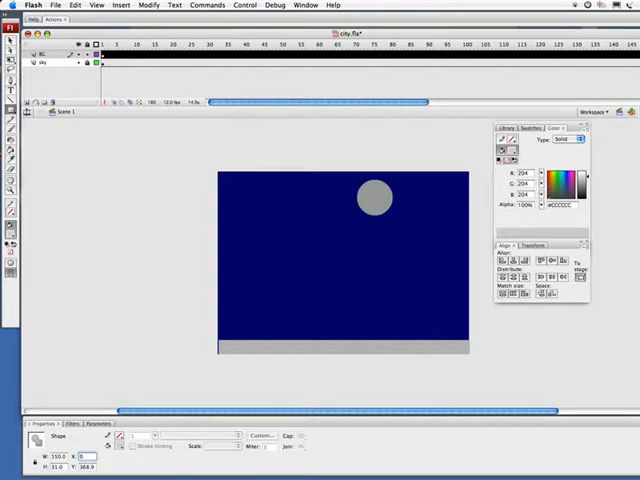
mouse_move(90, 468)
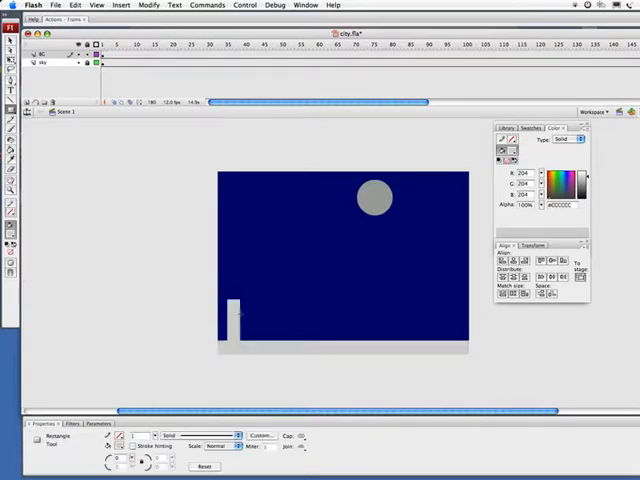
Draw three more grey buildings of varying heights along the ground strip
left_click_drag(244, 300, 258, 340)
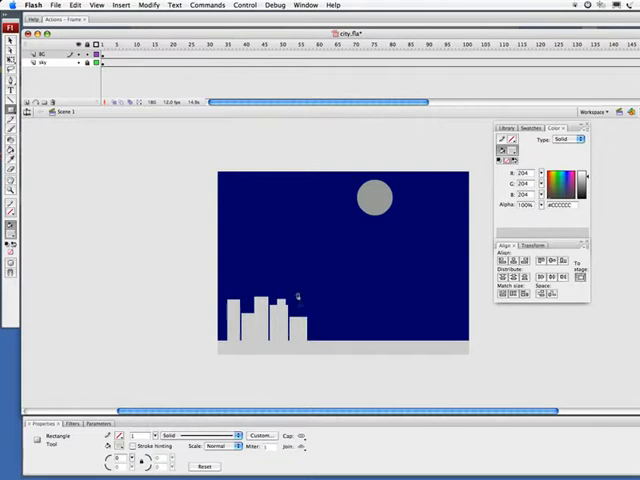
left_click_drag(310, 296, 324, 344)
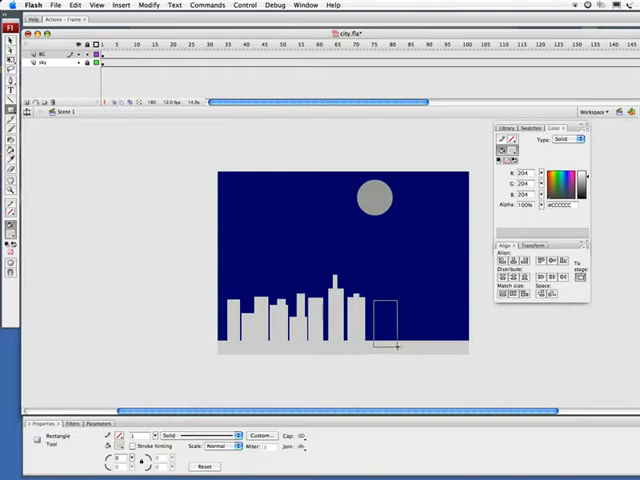
left_click_drag(376, 300, 396, 350)
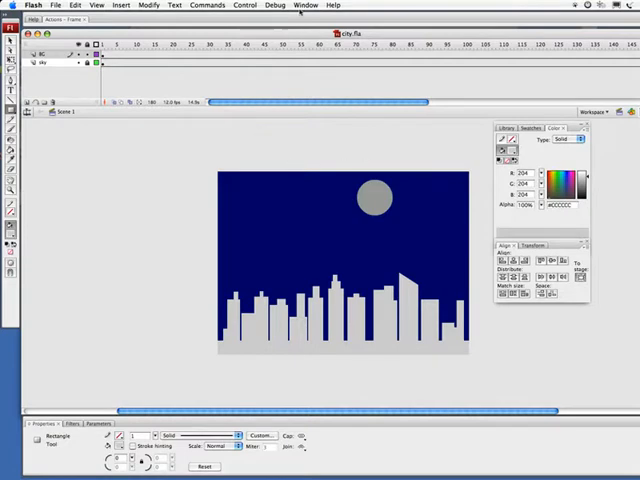
Continue the skyline past the stage edge, then select the grey moon
left_click(306, 4)
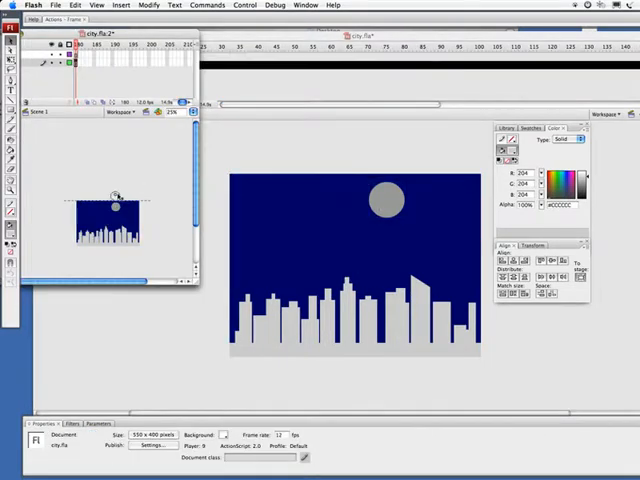
left_click_drag(384, 196, 384, 156)
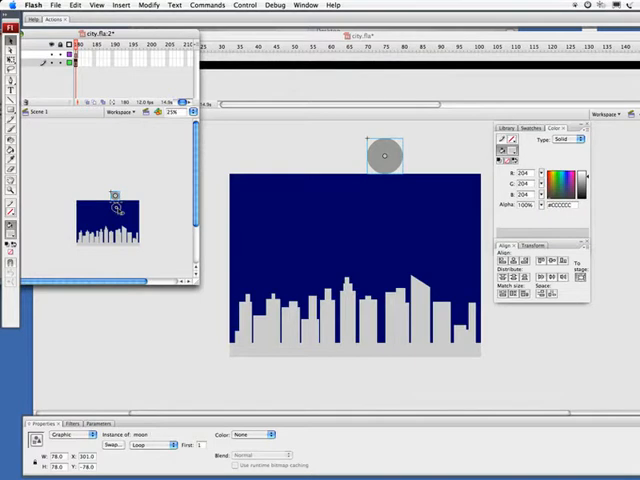
left_click_drag(384, 156, 390, 200)
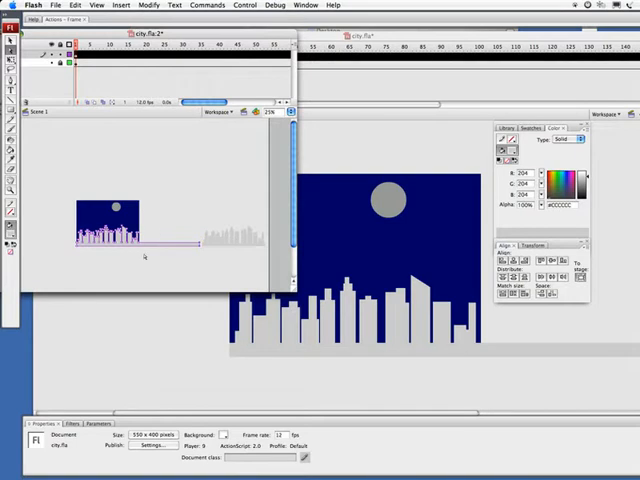
mouse_move(212, 272)
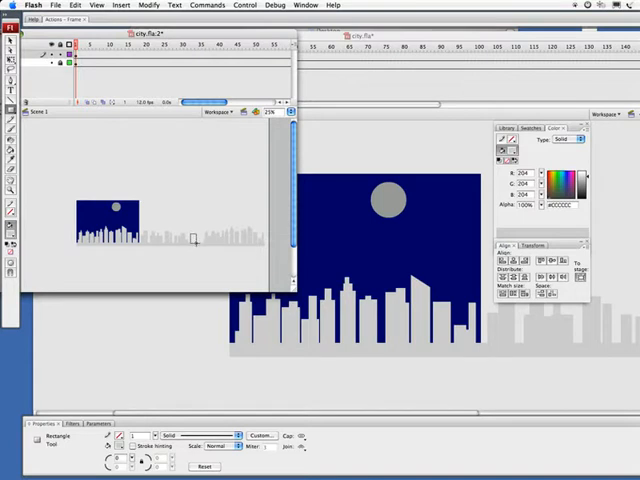
mouse_move(190, 236)
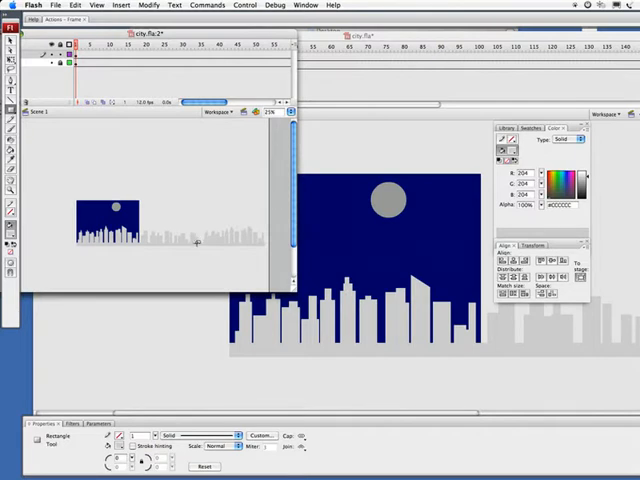
mouse_move(200, 242)
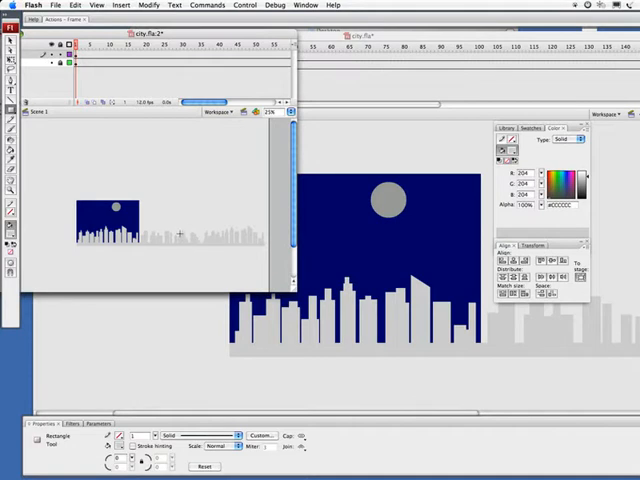
mouse_move(178, 232)
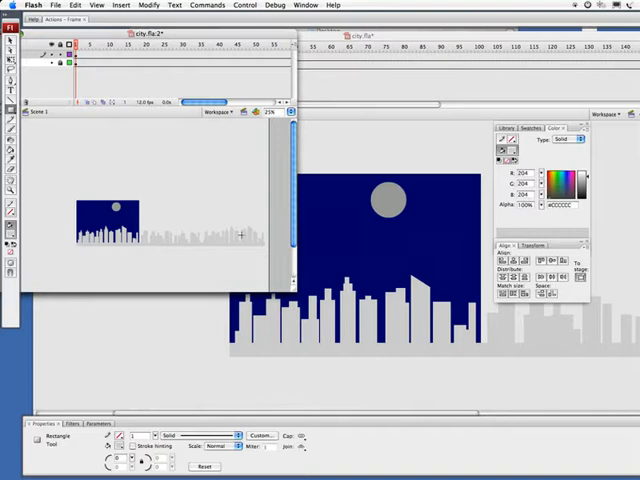
mouse_move(66, 130)
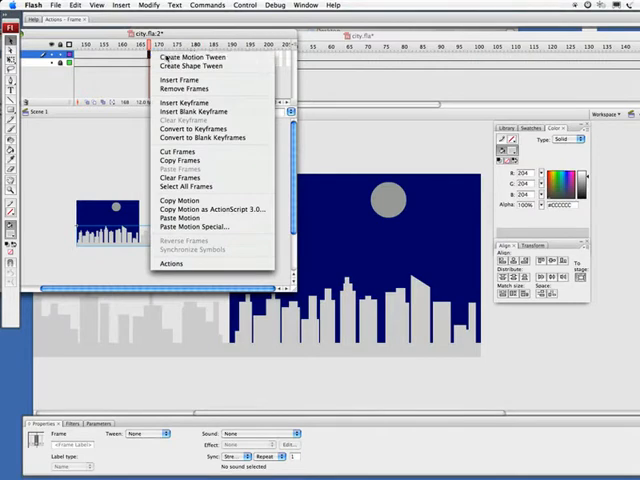
Motion-tween the skyline between its keyframes and test the movie to preview the scroll
left_click(180, 100)
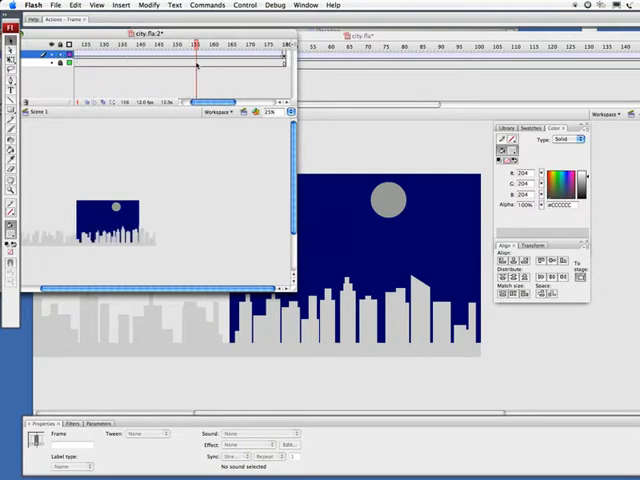
left_click(244, 4)
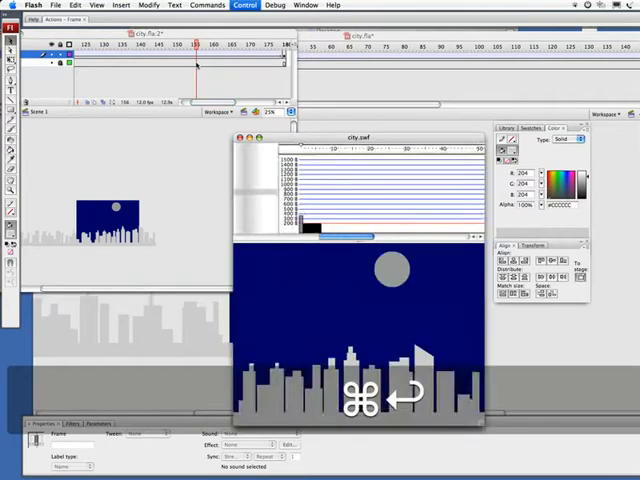